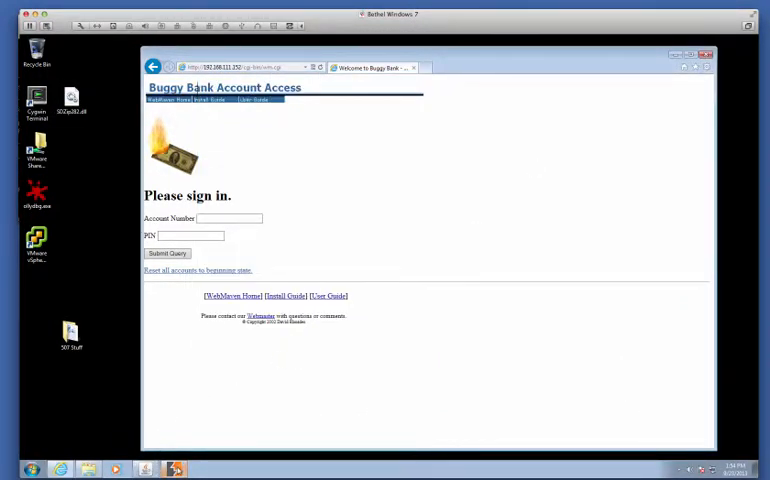
mouse_move(469, 189)
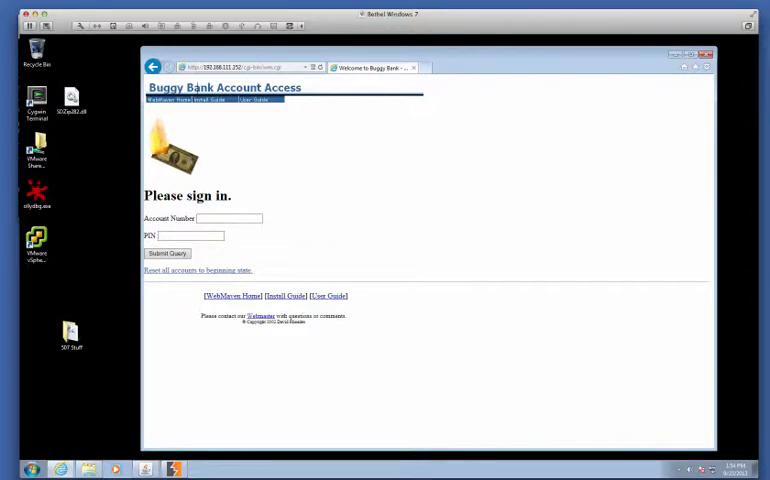
mouse_move(79, 199)
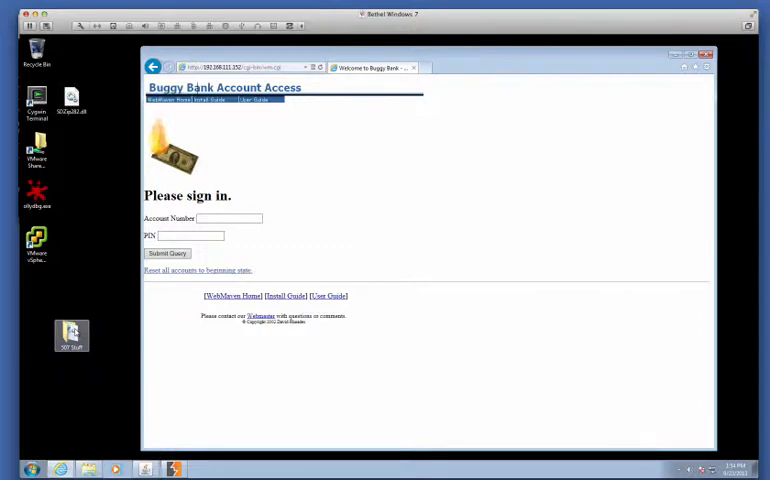
Browse 507 Stuff > Tools > Web Application Testing > wikto_v2 to show the installer files
double_click(72, 335)
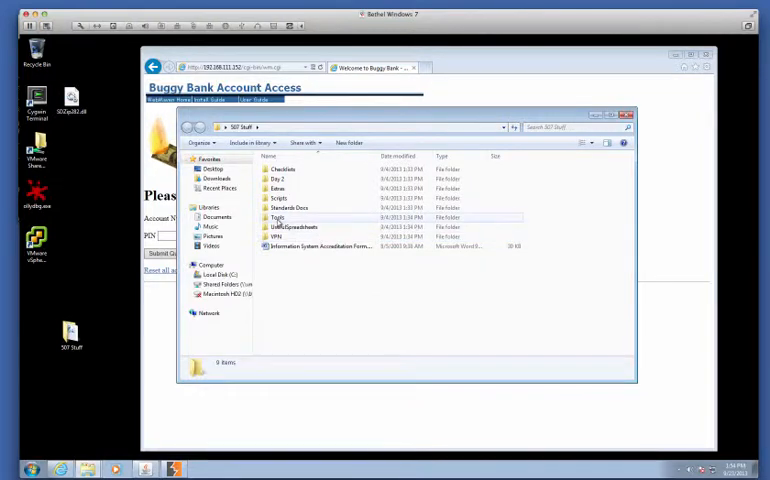
double_click(278, 217)
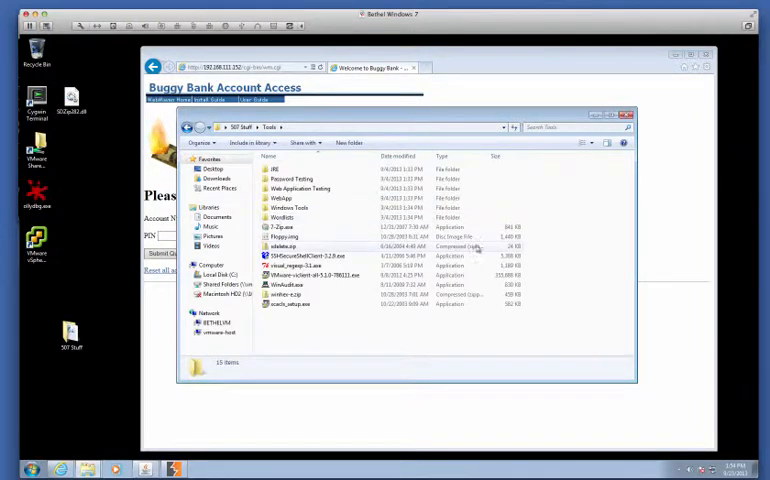
double_click(300, 188)
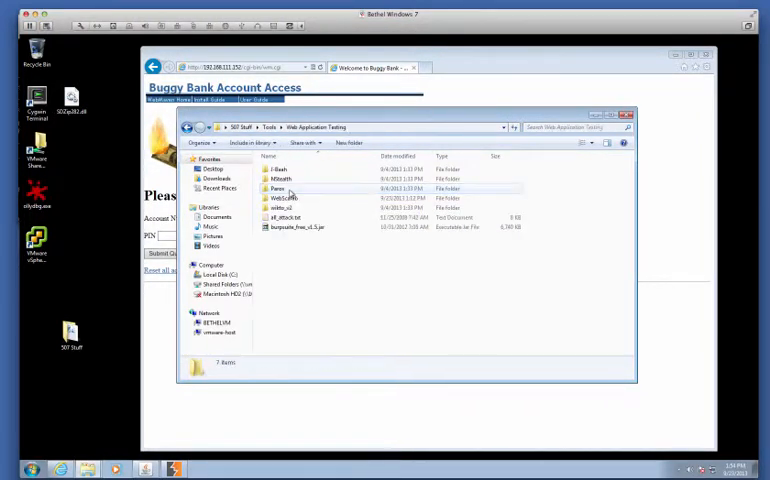
click(283, 208)
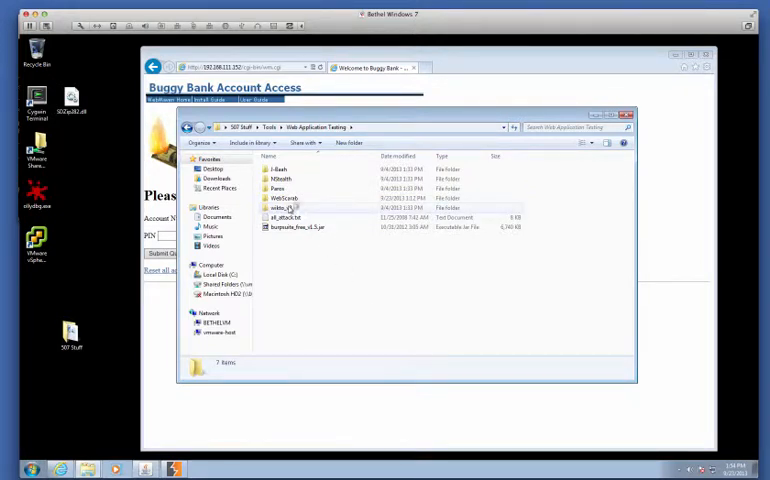
double_click(281, 207)
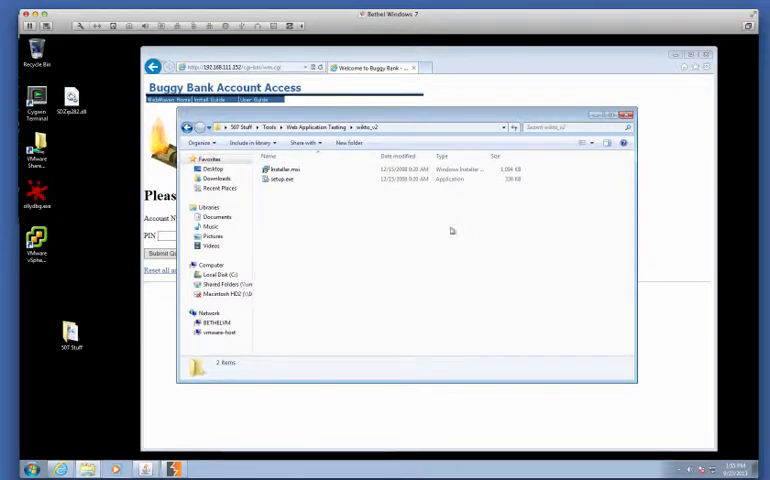
mouse_move(375, 211)
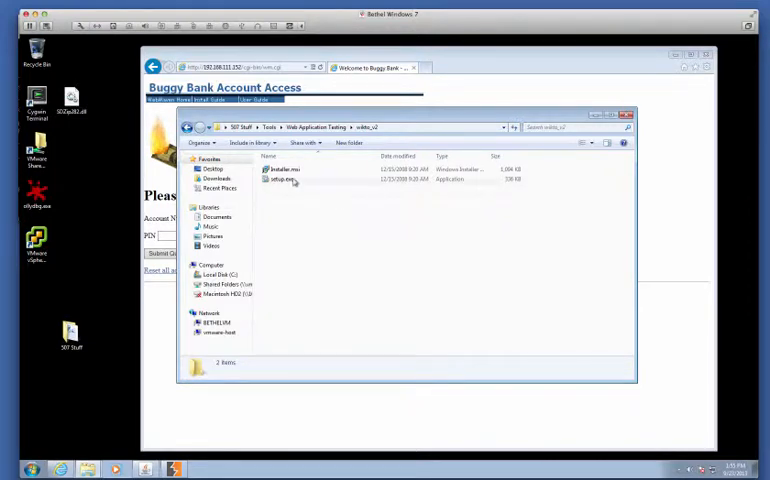
Run Installer.msi, accept the license, and install Wikto into the default folder
click(277, 168)
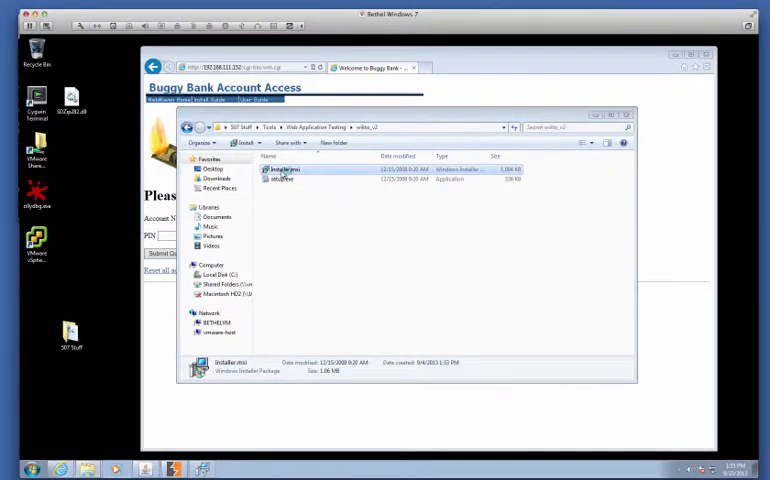
double_click(287, 175)
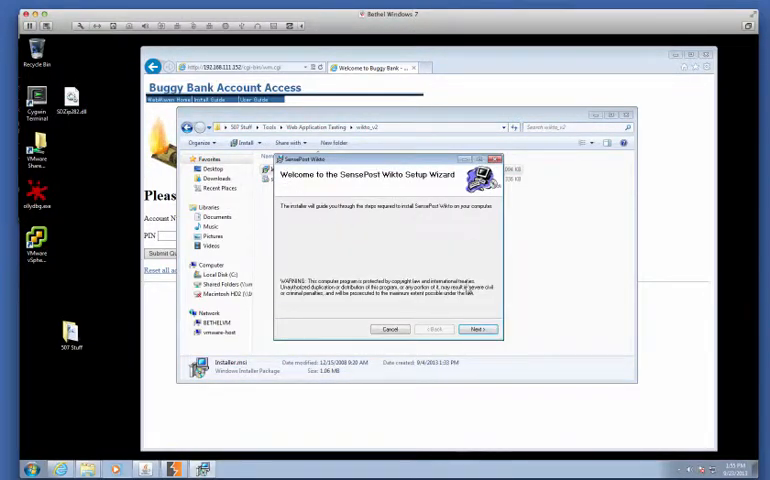
click(477, 328)
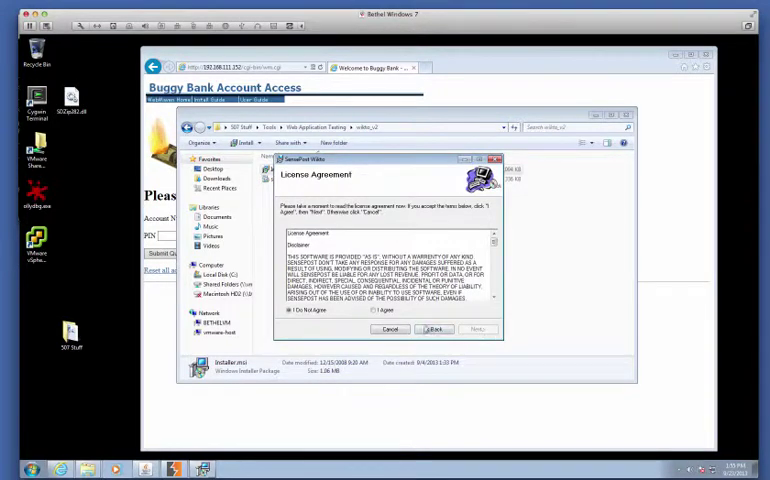
click(475, 329)
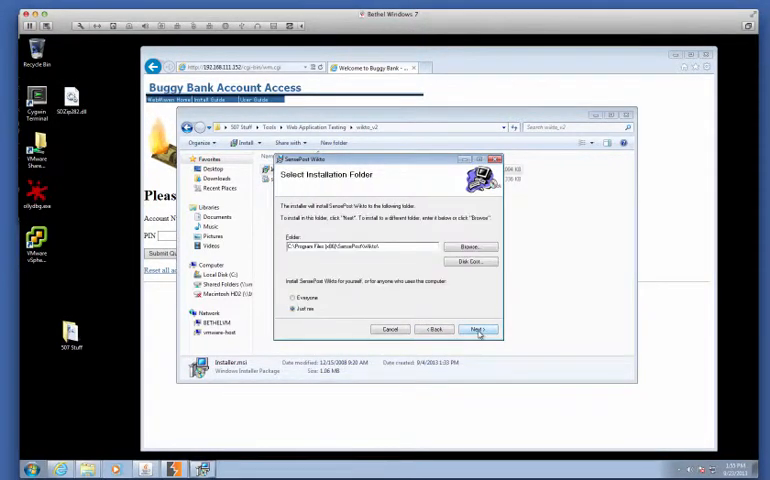
click(477, 328)
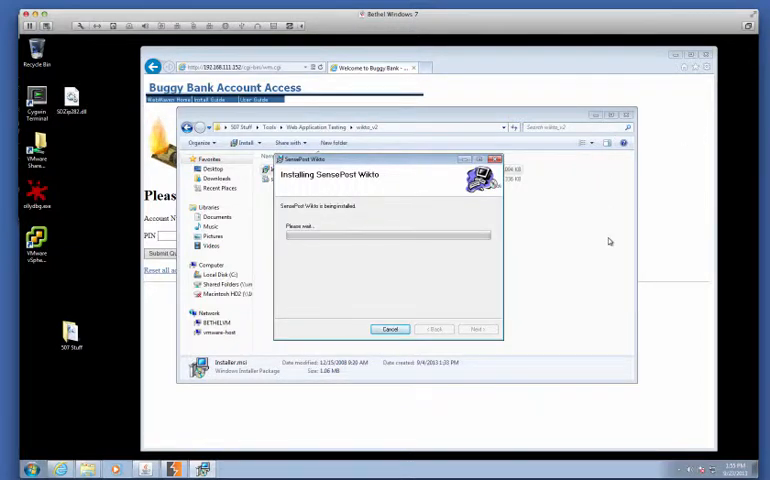
click(390, 329)
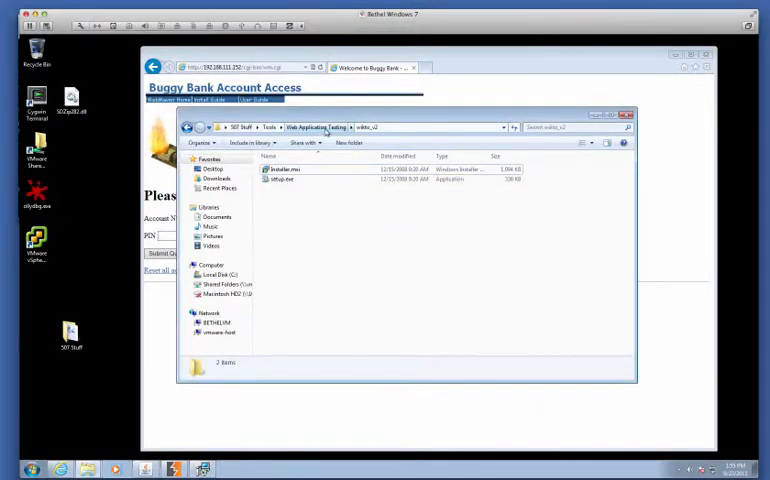
Go up to Tools and reopen the Web Application Testing folder
click(269, 127)
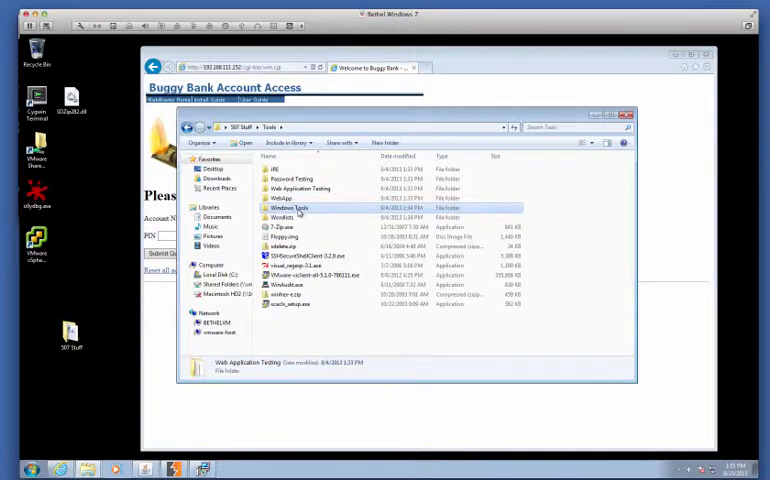
double_click(288, 208)
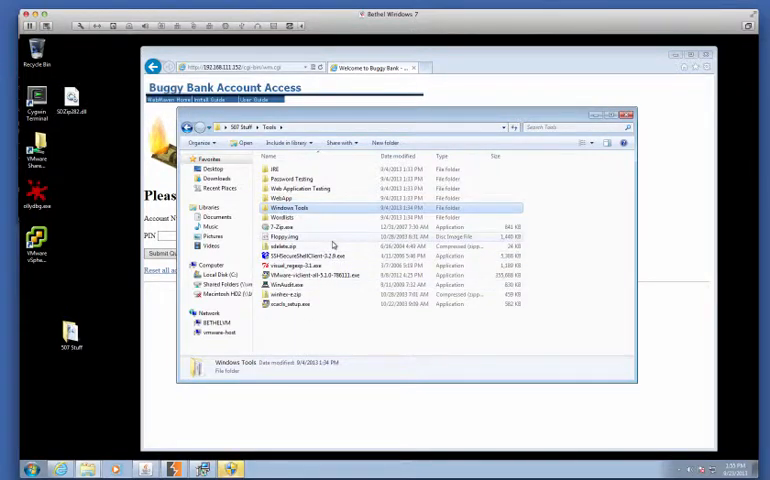
mouse_move(295, 256)
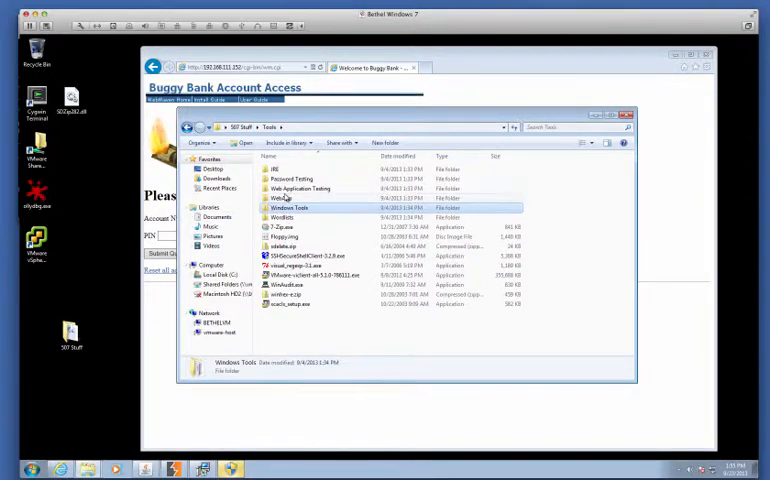
double_click(296, 188)
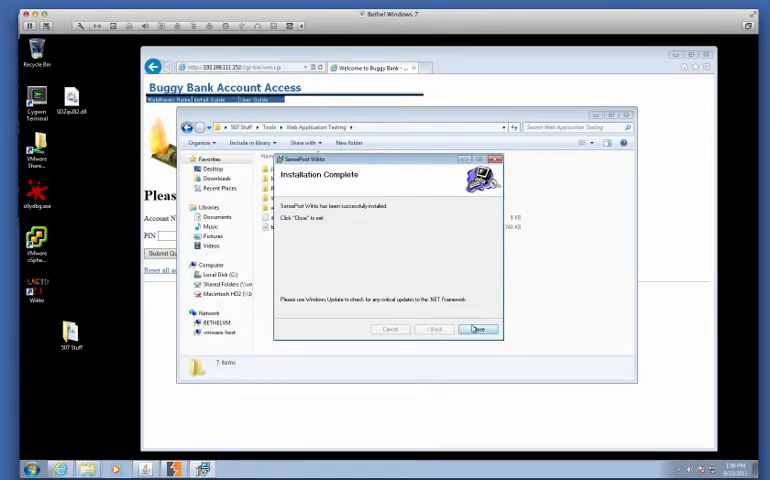
Click Done to close the Wikto Setup Wizard after installation
click(480, 329)
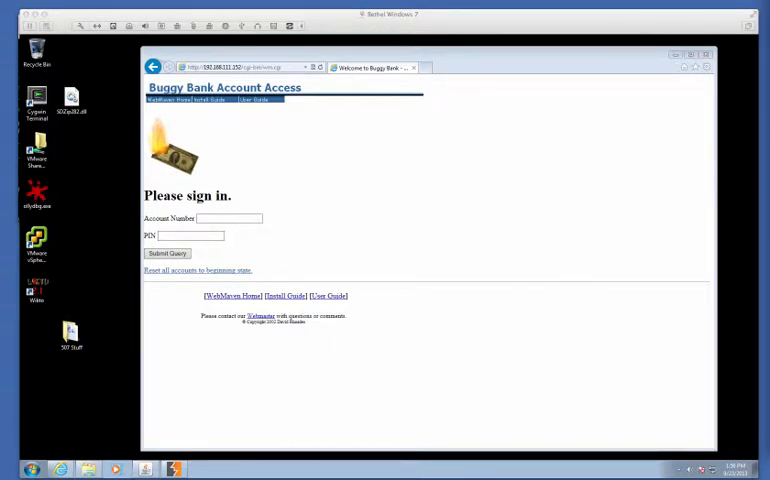
mouse_move(368, 221)
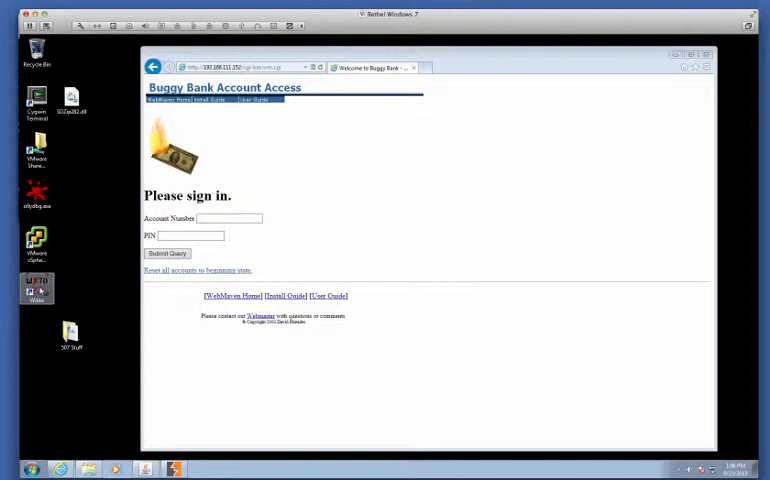
mouse_move(309, 241)
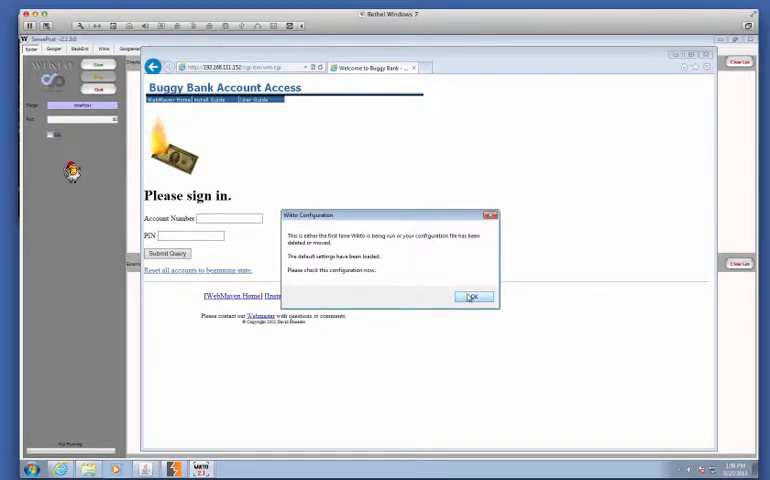
mouse_move(337, 247)
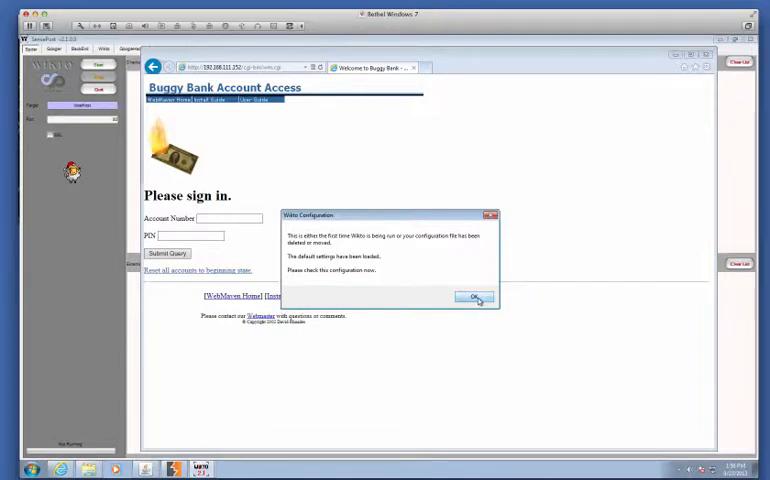
Dismiss Wikto's first-run notice about default configuration settings
click(475, 298)
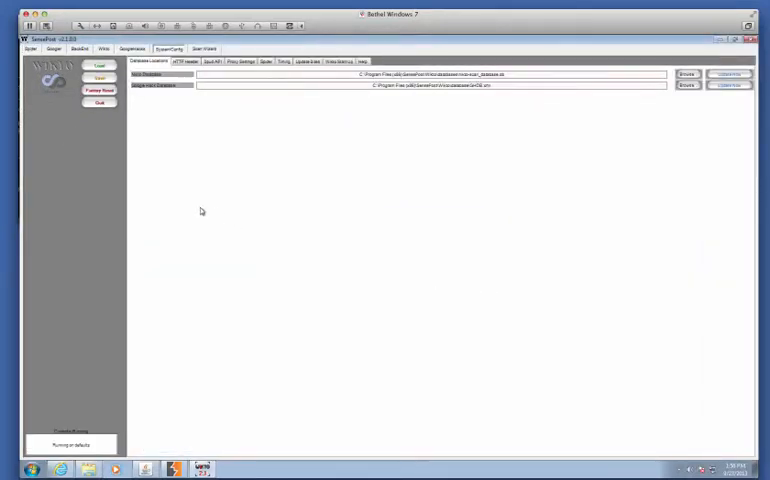
mouse_move(193, 214)
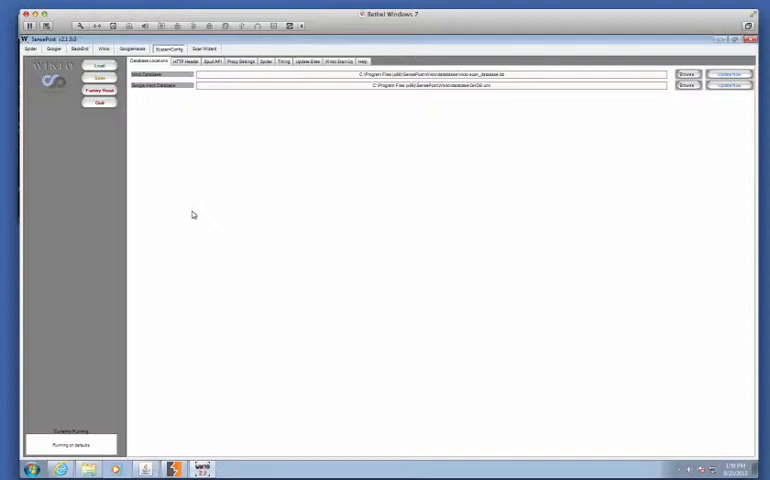
mouse_move(175, 145)
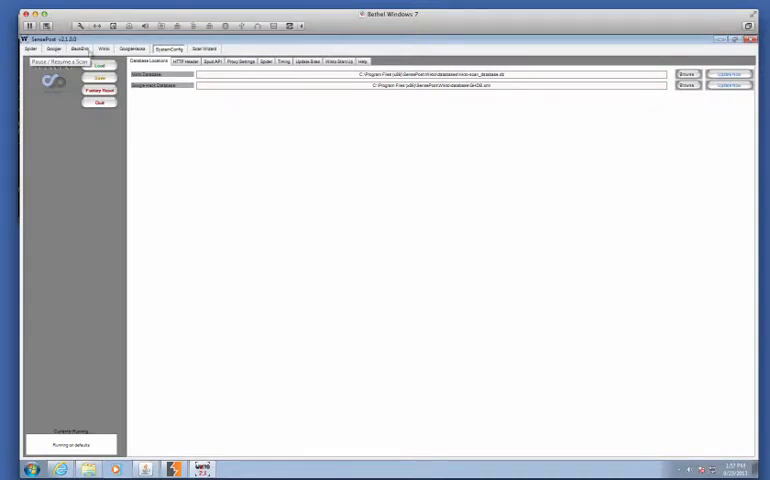
Browse the BackEnd, GoogleHacks, Scan Wizard, Wikto and Googler sections
click(89, 48)
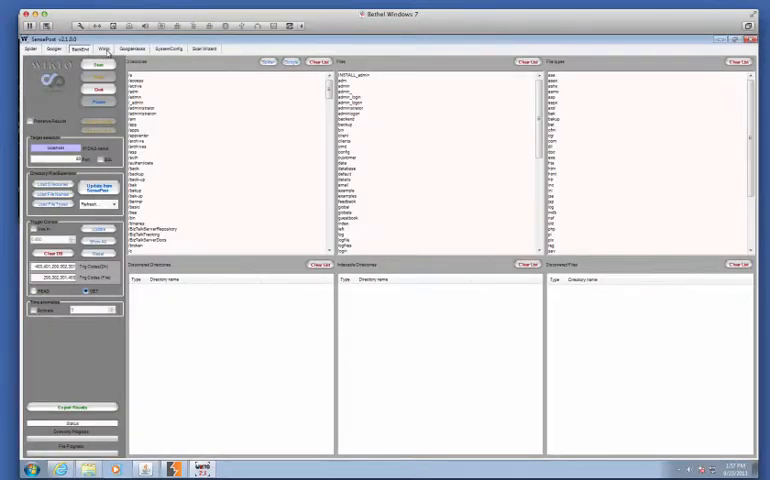
click(171, 51)
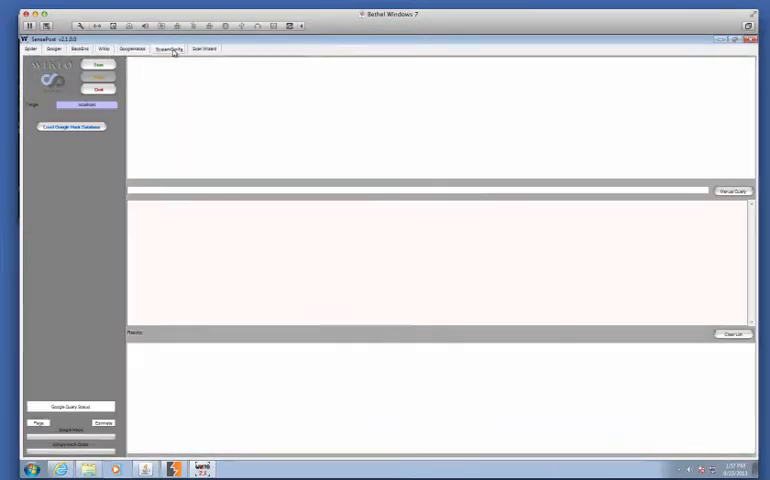
click(171, 49)
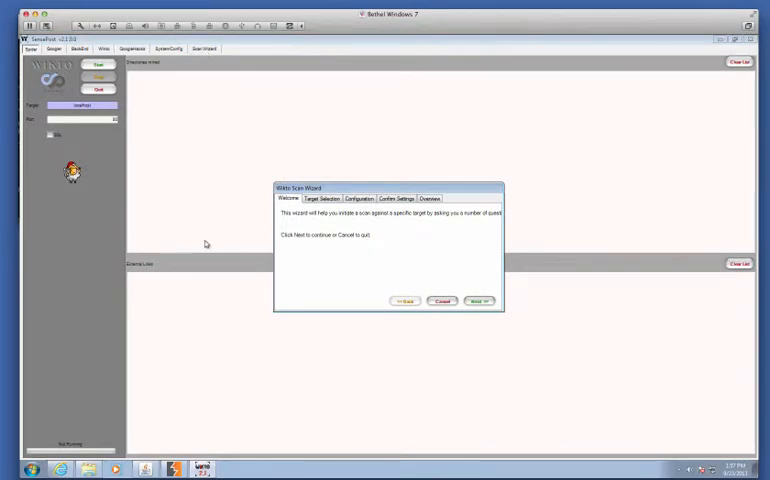
mouse_move(224, 217)
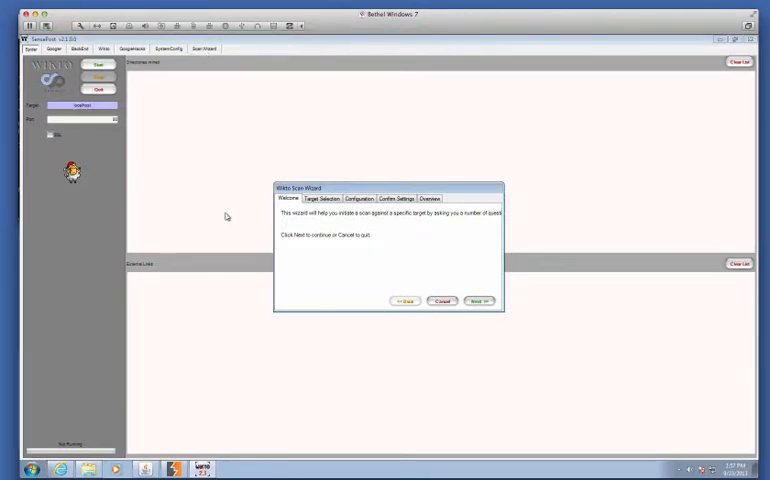
mouse_move(512, 328)
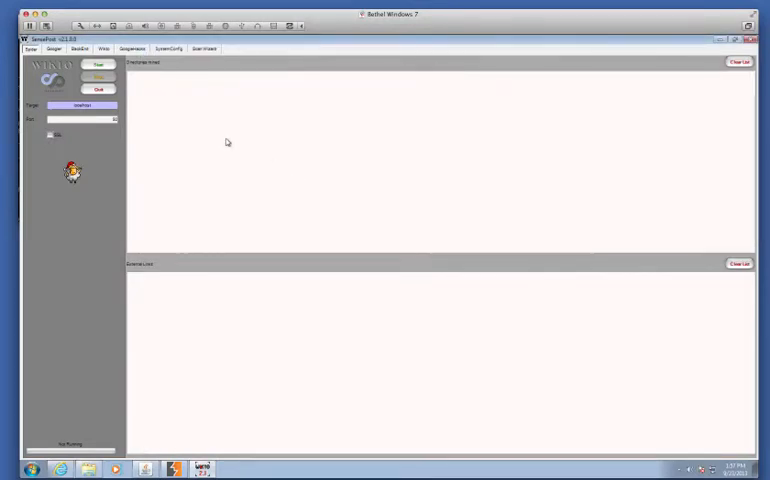
click(104, 49)
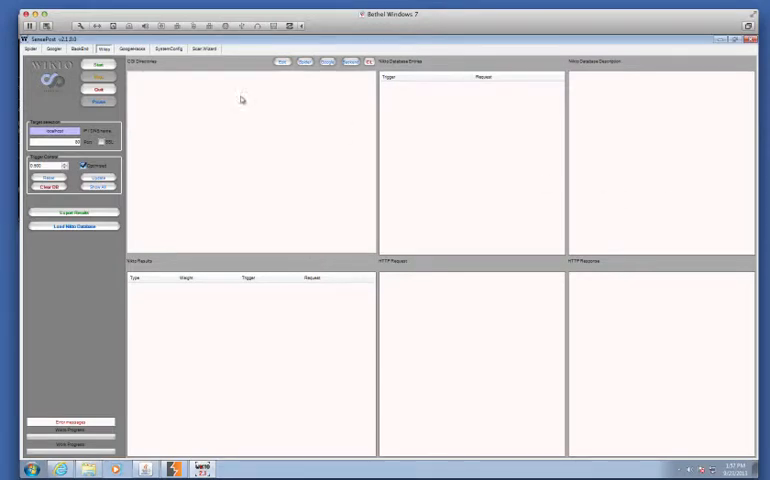
click(56, 49)
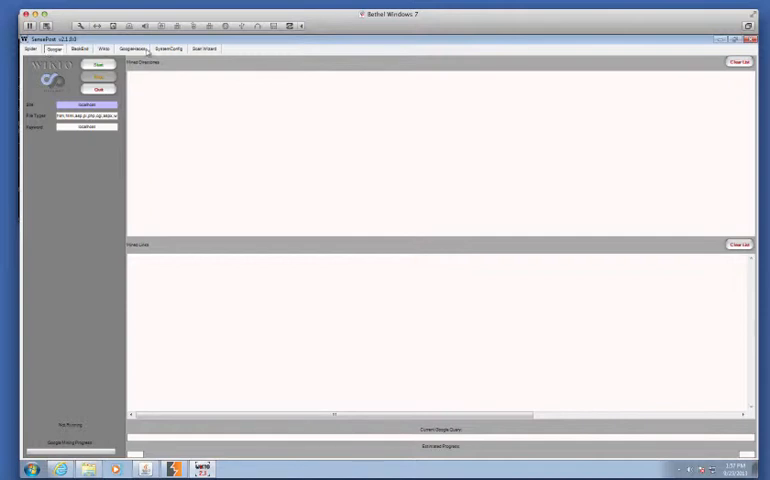
In the scan wizard, target 192.168.111.152 on port 80, marked internet-facing
click(205, 49)
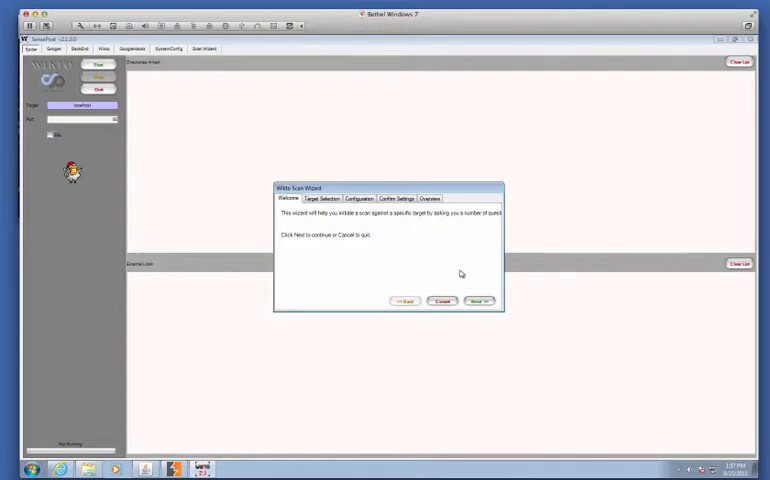
click(478, 302)
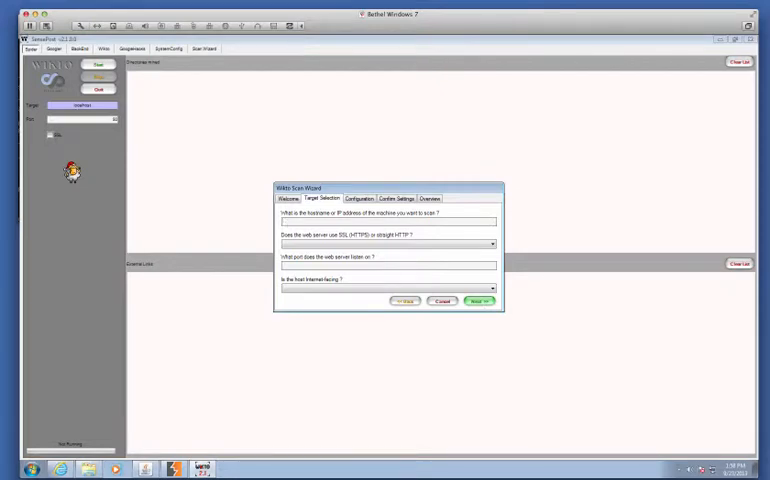
text(192.168.)
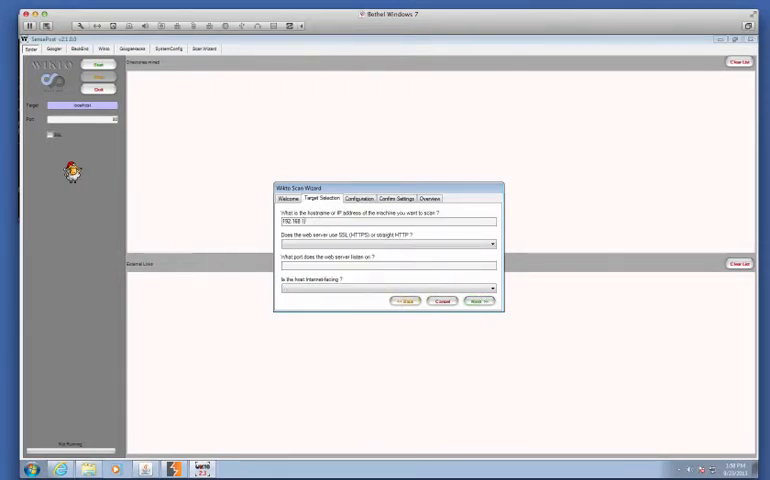
text(192.168.111.182)
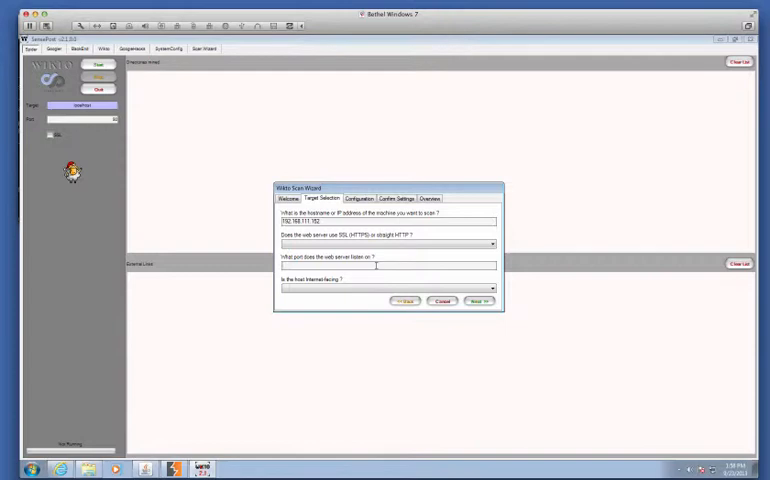
text(83)
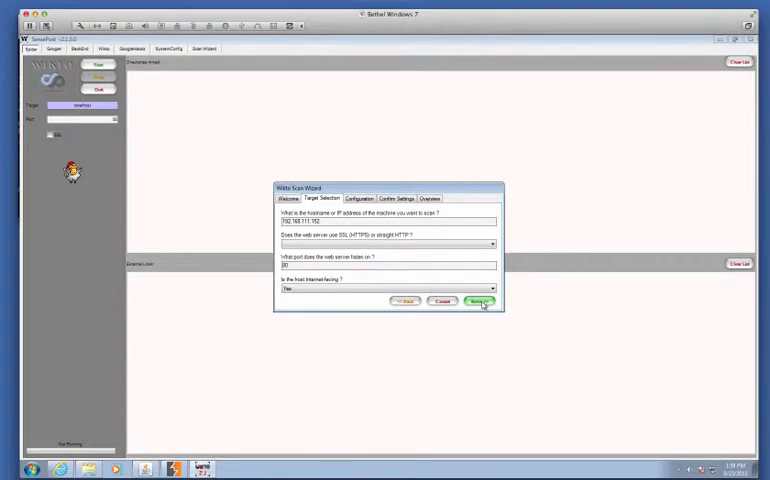
click(481, 301)
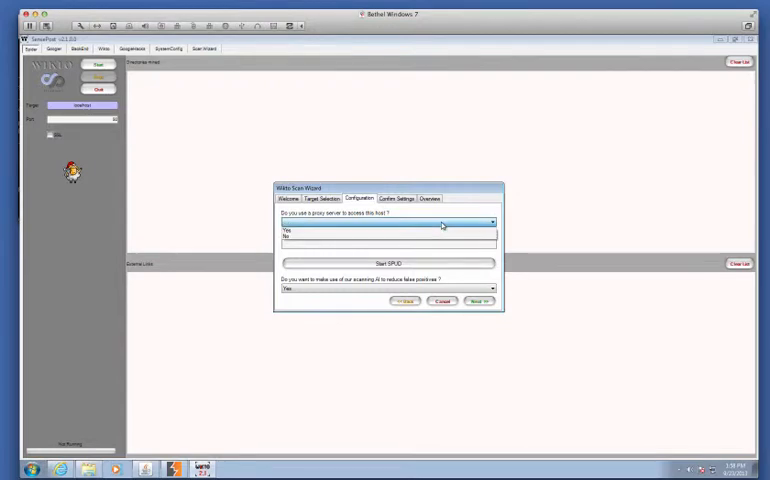
Answer yes to using a proxy and enter 127.0.0.1:8080, keeping AI scanning on
click(288, 230)
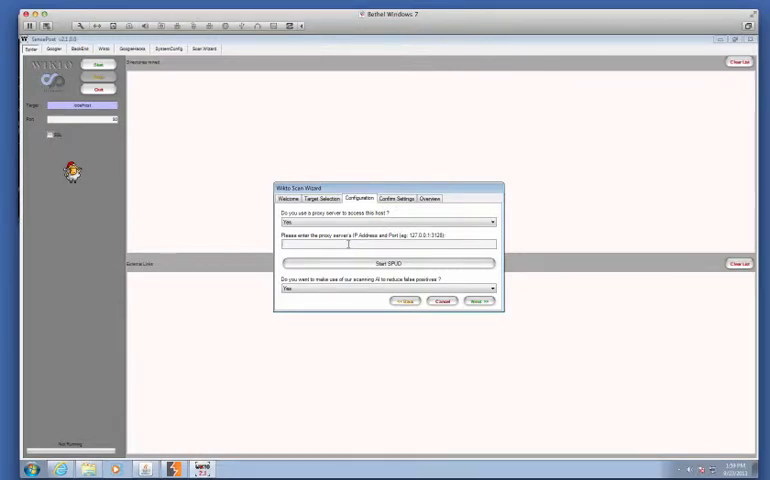
text(127.0.0.0)
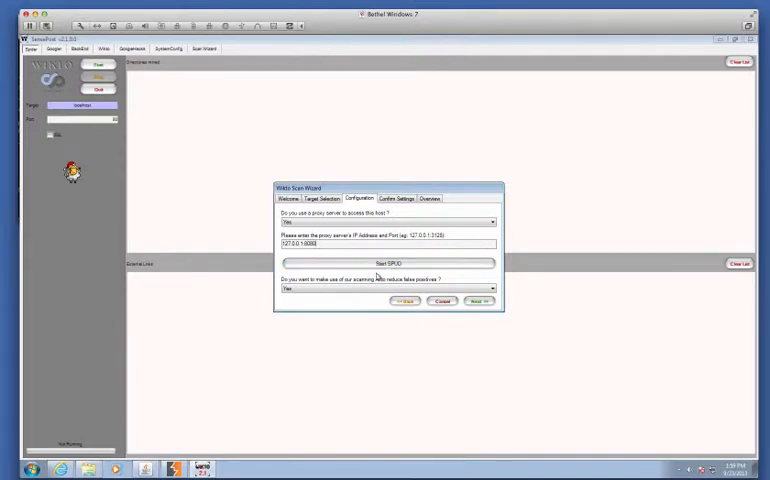
mouse_move(354, 289)
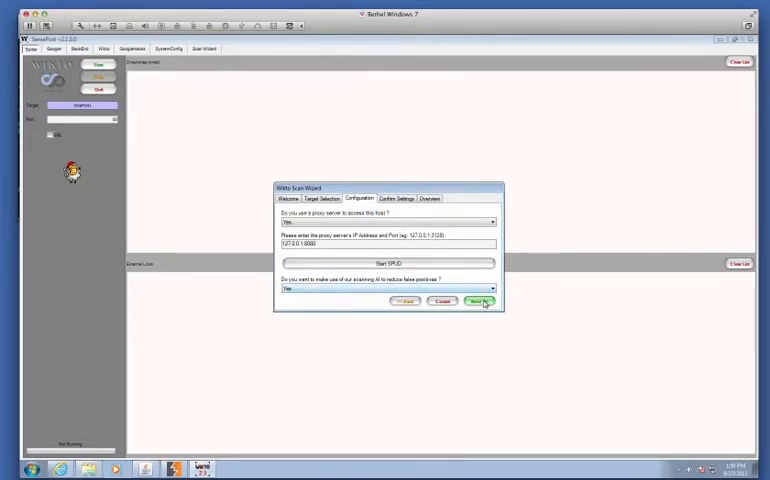
Confirm the scan settings, review the overview, and finish the wizard
click(480, 301)
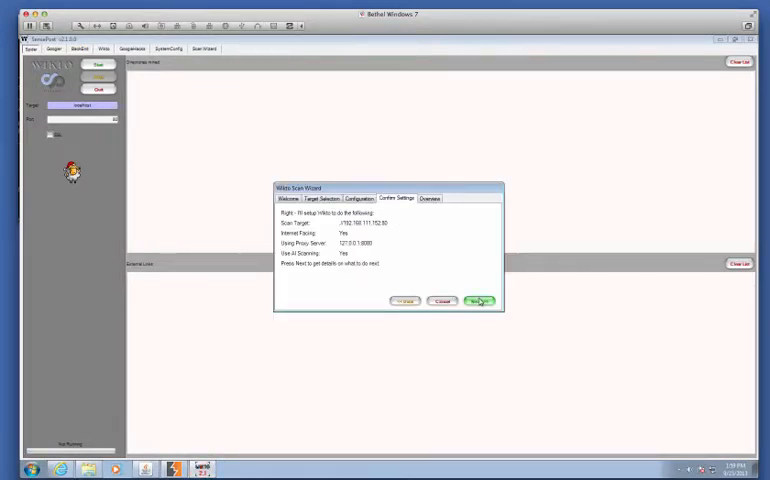
click(478, 301)
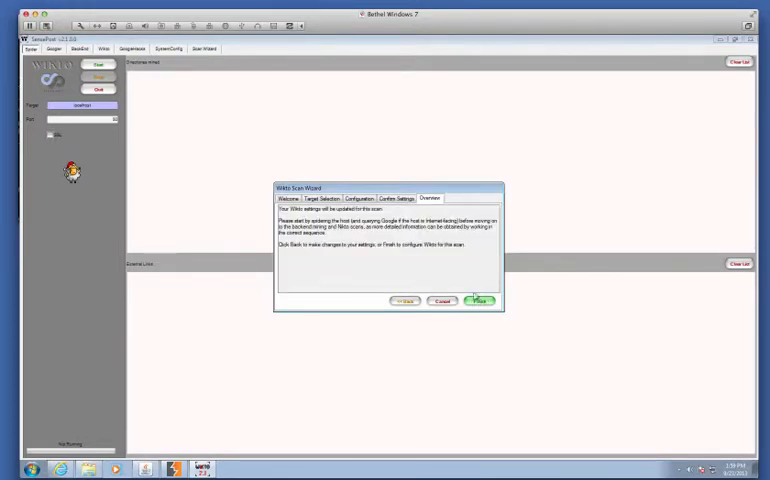
click(479, 301)
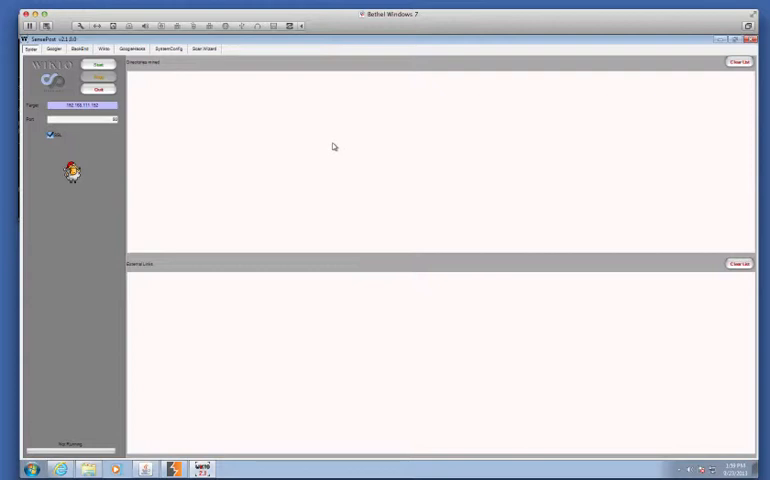
mouse_move(323, 142)
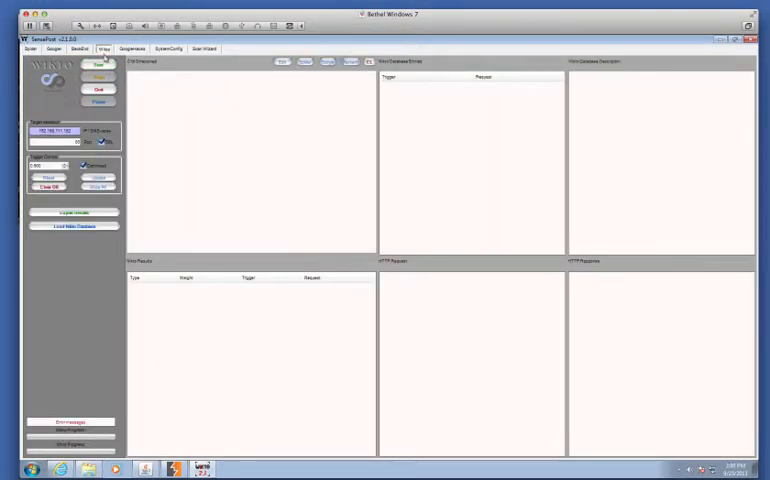
Load the default Nikto database (2863 tests) and start scanning the target
click(98, 64)
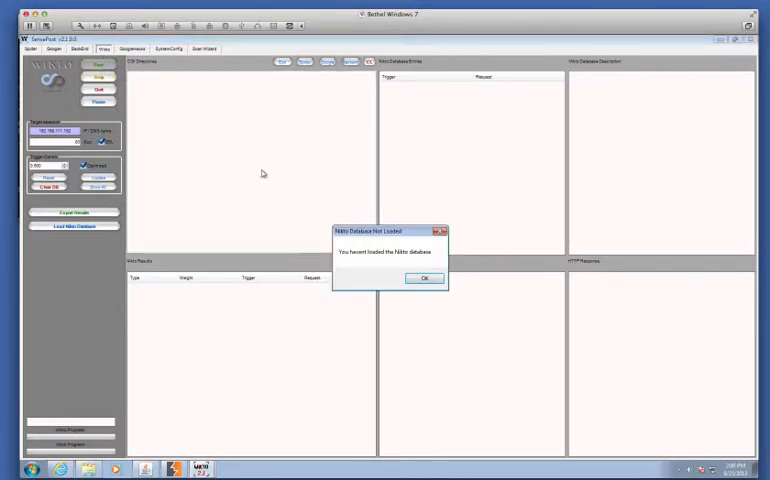
click(425, 278)
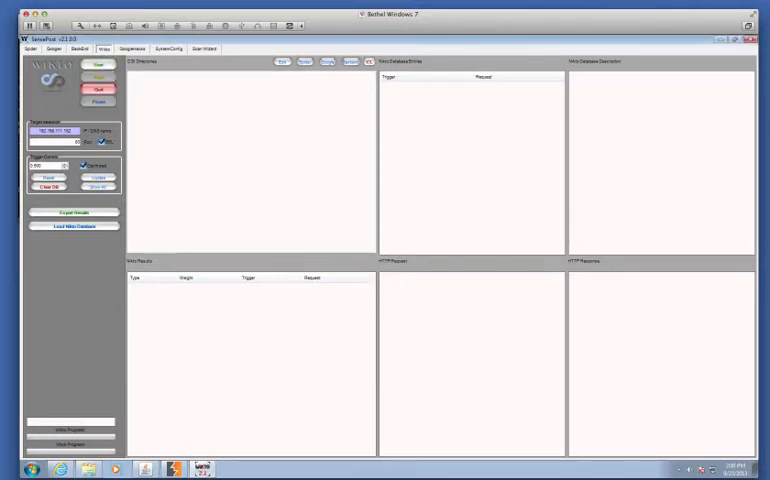
mouse_move(272, 261)
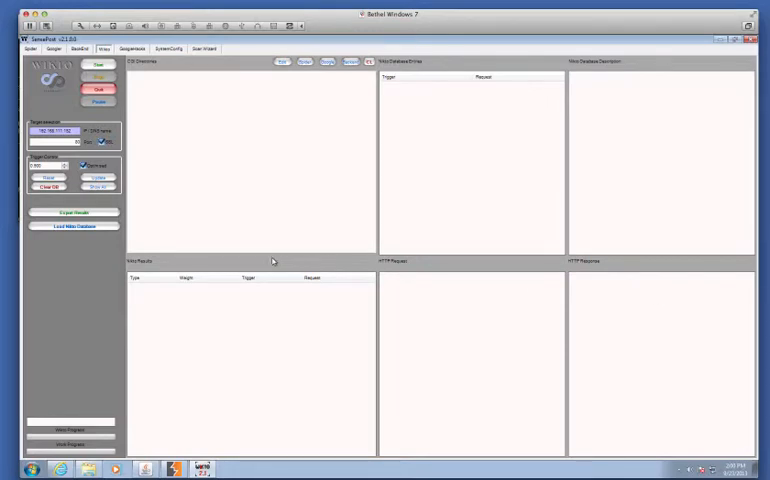
click(75, 225)
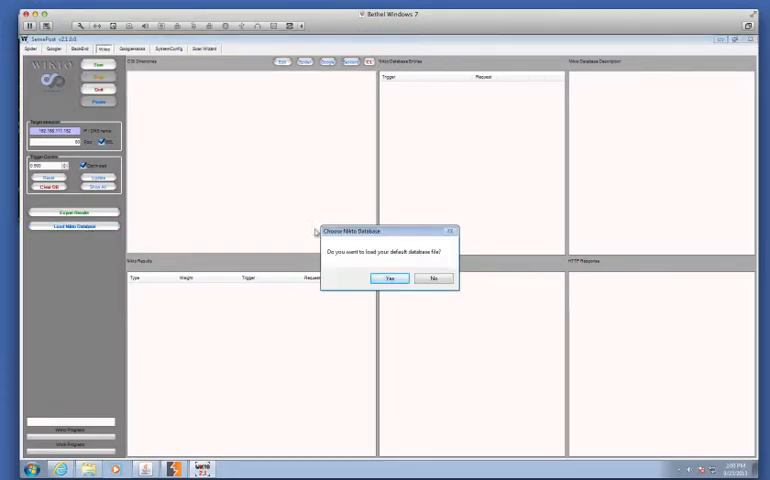
click(389, 278)
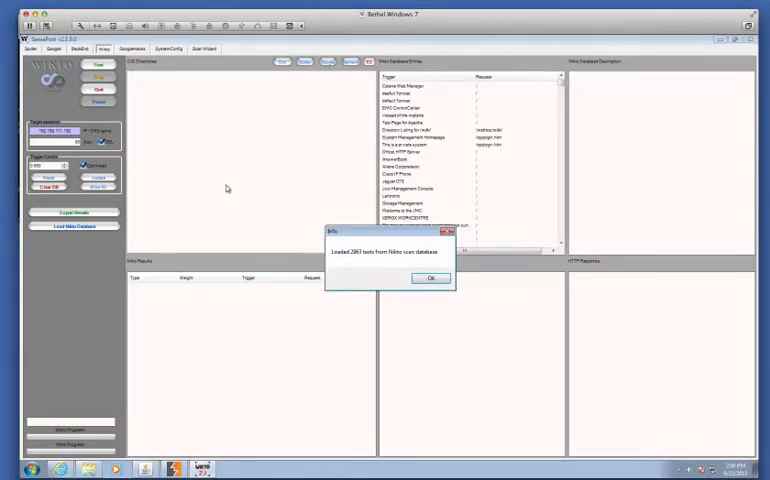
click(432, 278)
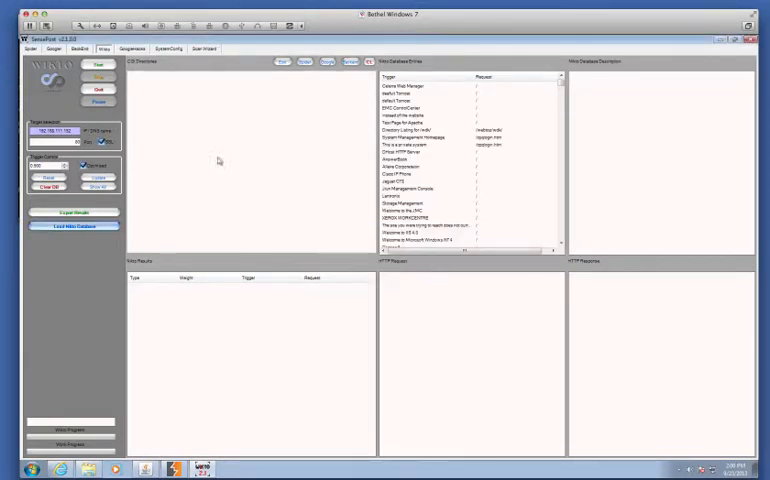
mouse_move(270, 161)
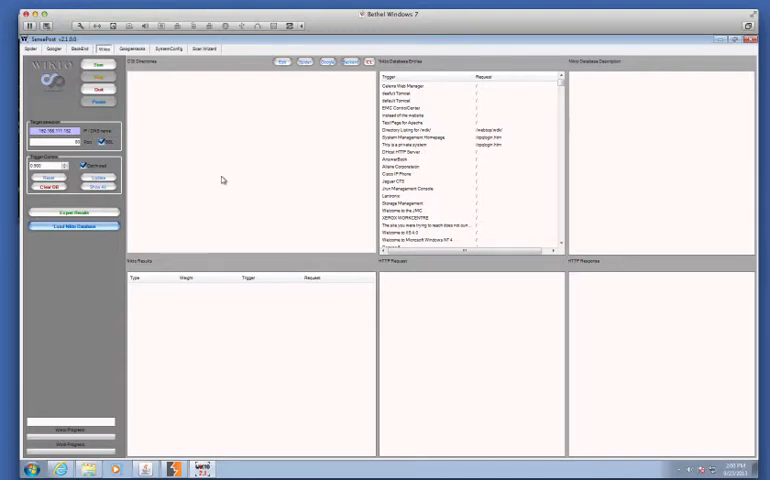
click(405, 86)
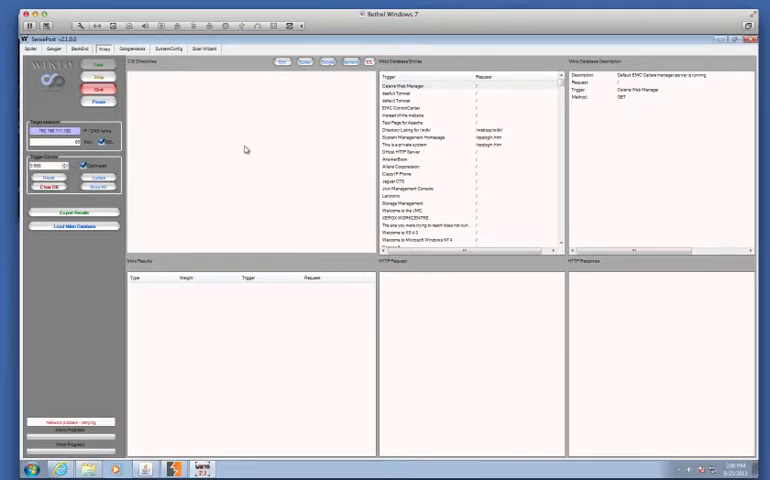
Read the default Tomcat and EMC ControlCenter Nikto entries, then check Burp Suite's proxy window
click(410, 100)
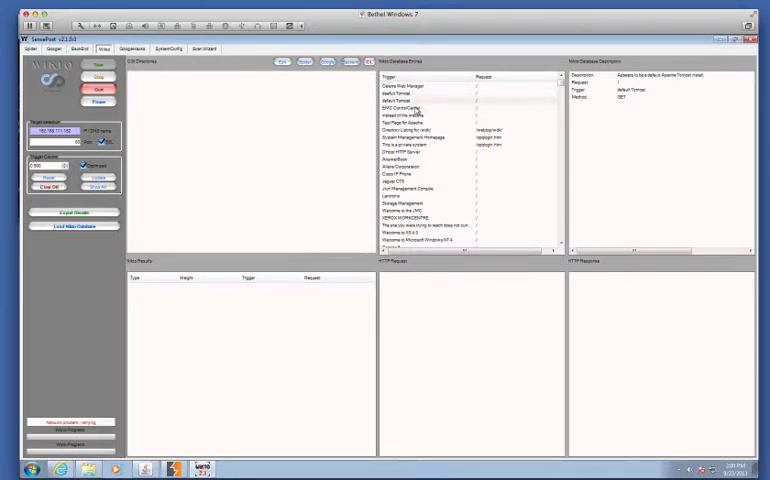
click(396, 108)
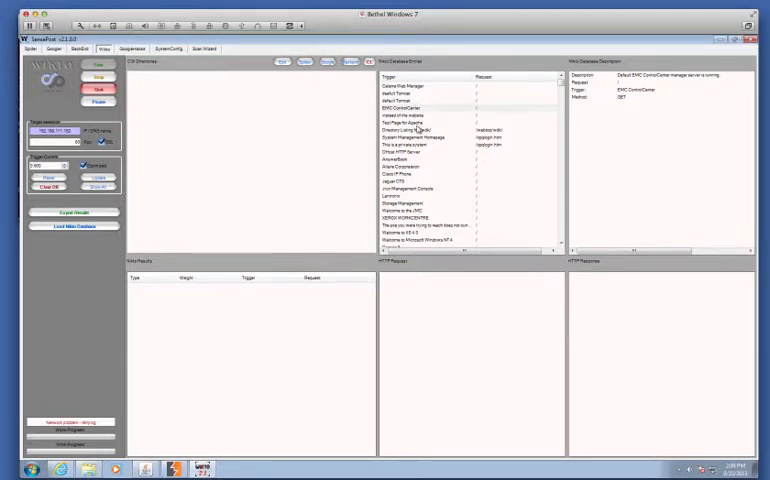
click(405, 116)
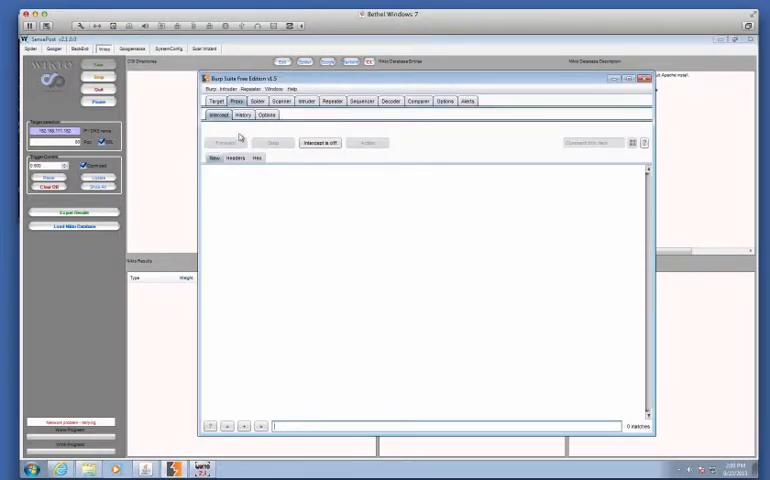
click(231, 125)
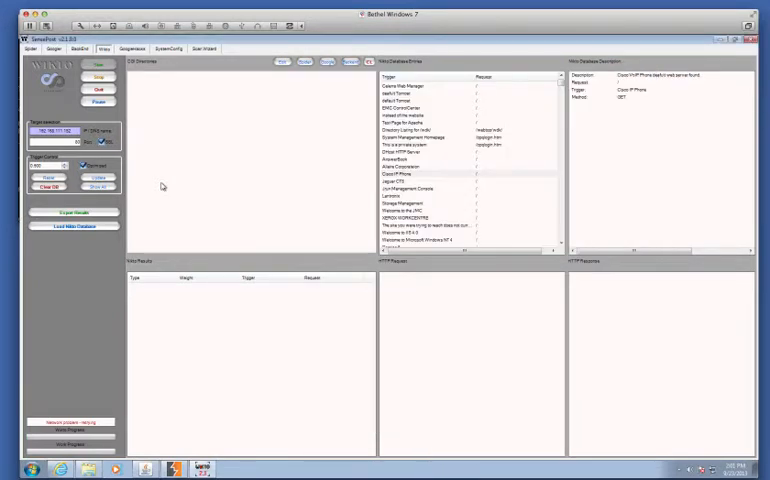
Stop the failing scan and rerun the Scan Wizard with the proxy option set to No
click(394, 181)
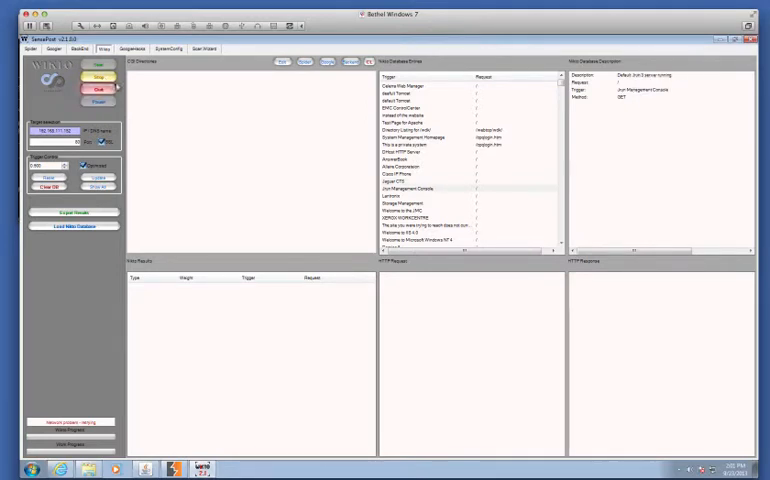
click(205, 49)
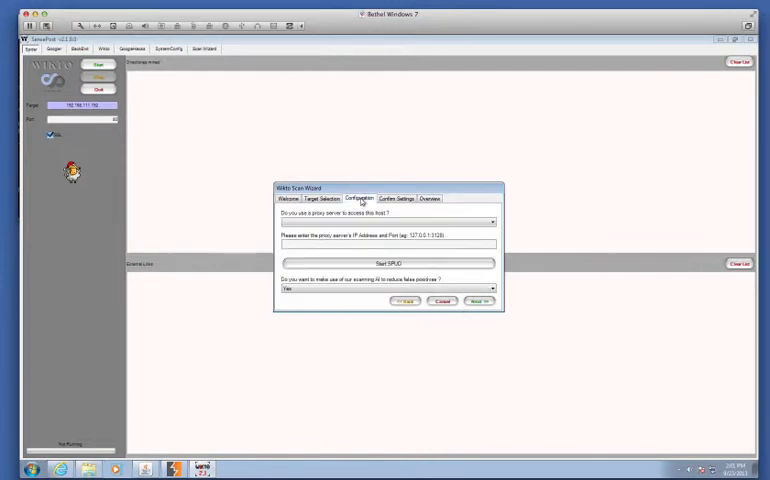
click(323, 198)
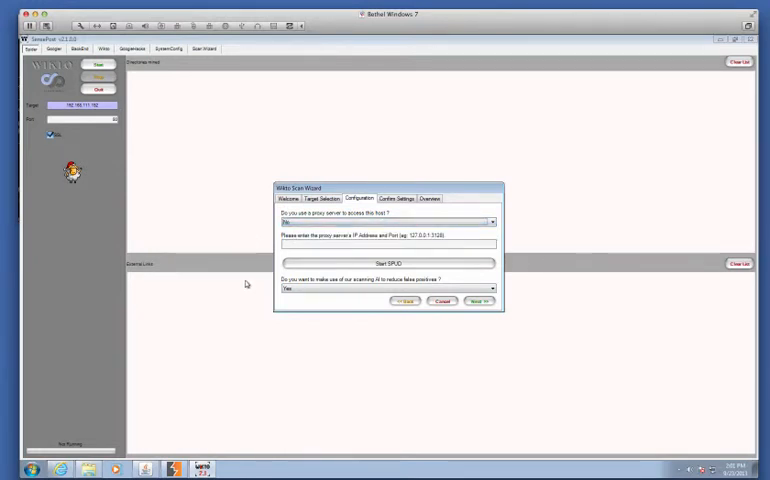
click(478, 301)
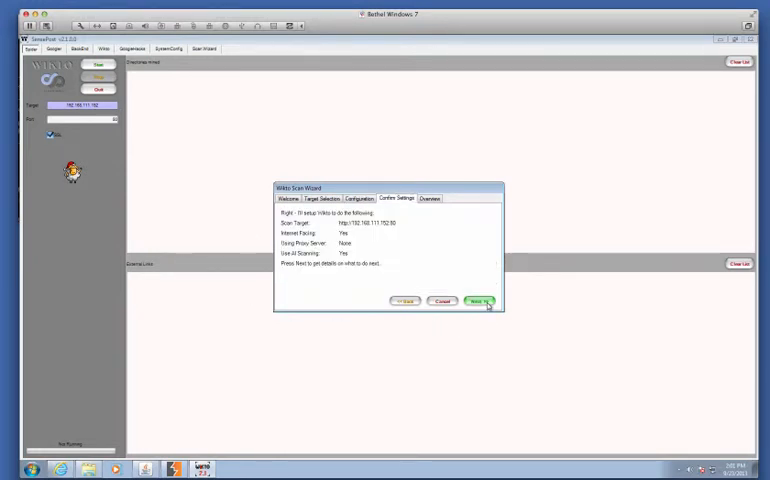
click(480, 301)
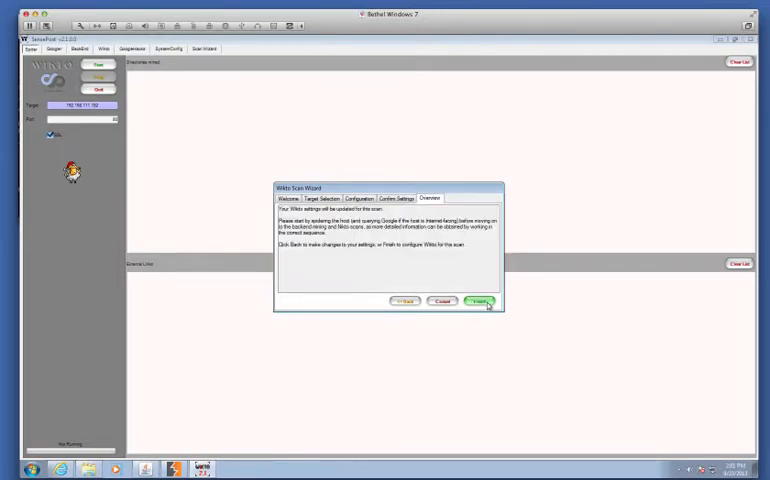
click(481, 301)
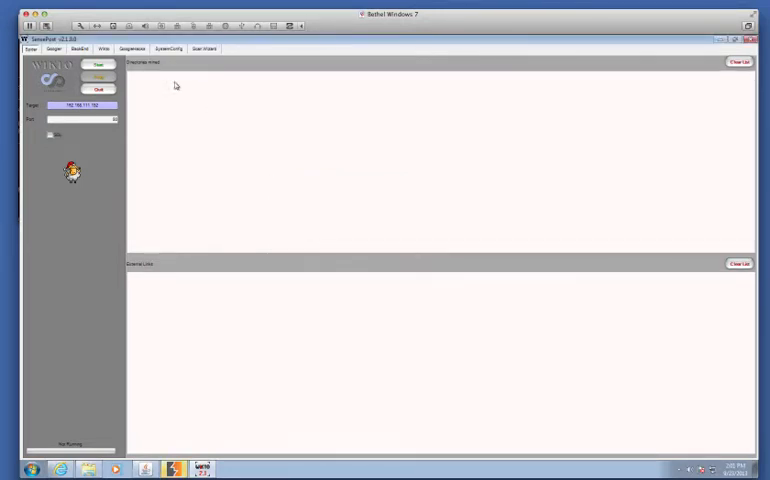
Restart the Nikto scan from Wikto and minimize the Burp Suite window
click(105, 49)
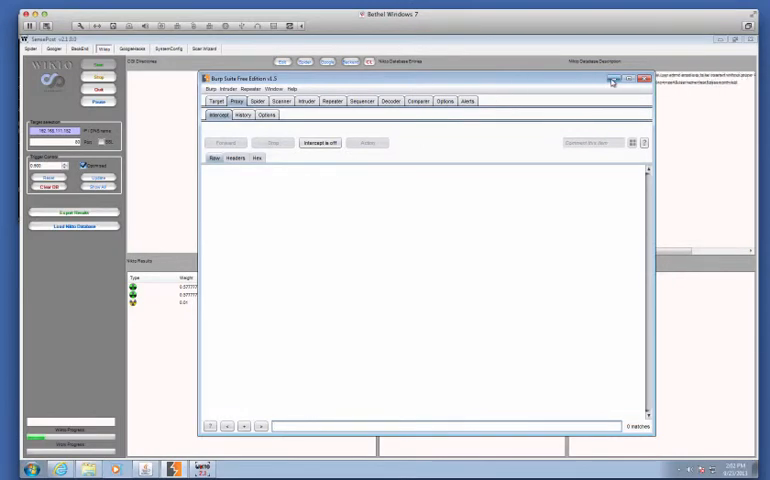
click(622, 82)
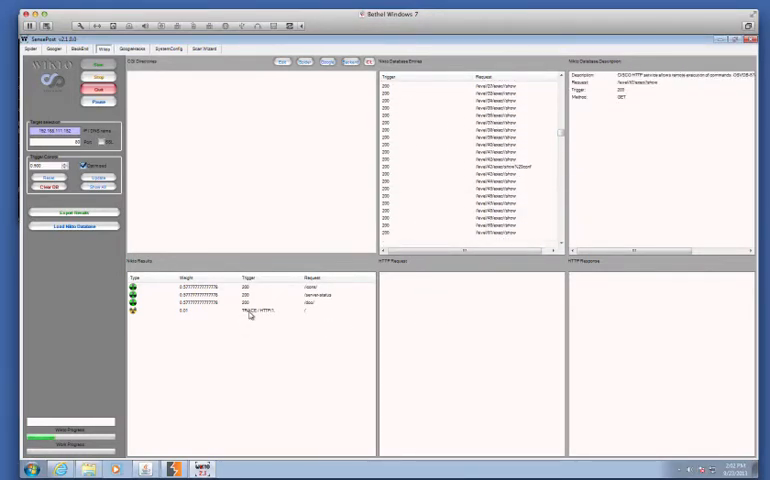
Select the TRACE entry in Nikto Results to view its HTTP response
click(250, 310)
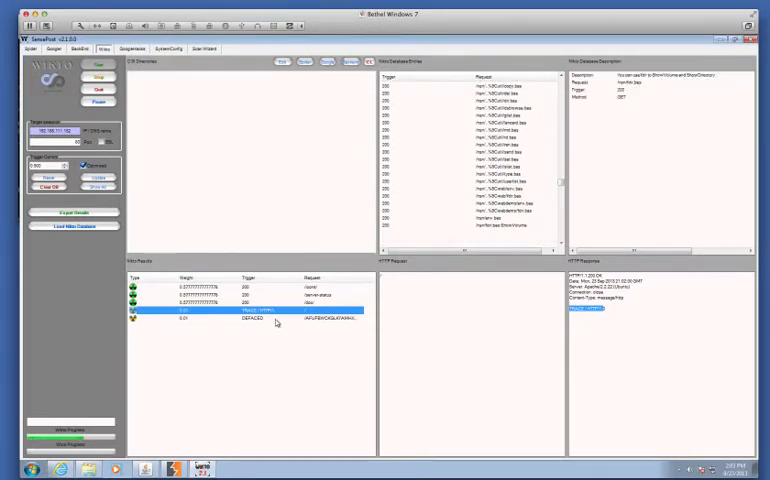
click(250, 318)
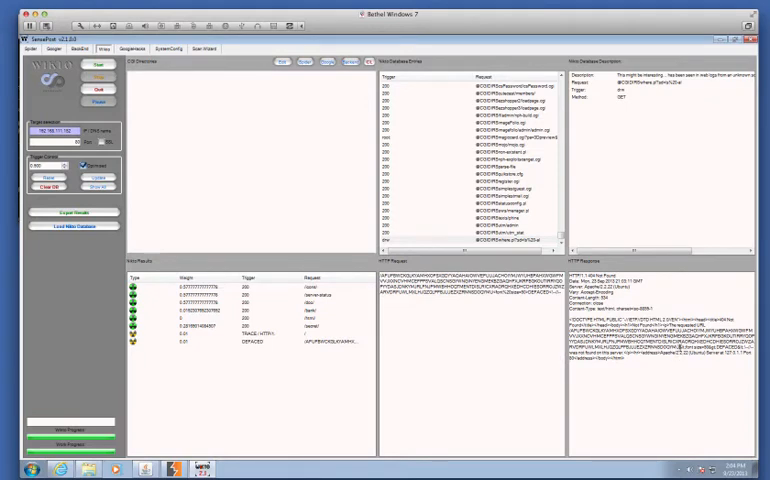
mouse_move(668, 400)
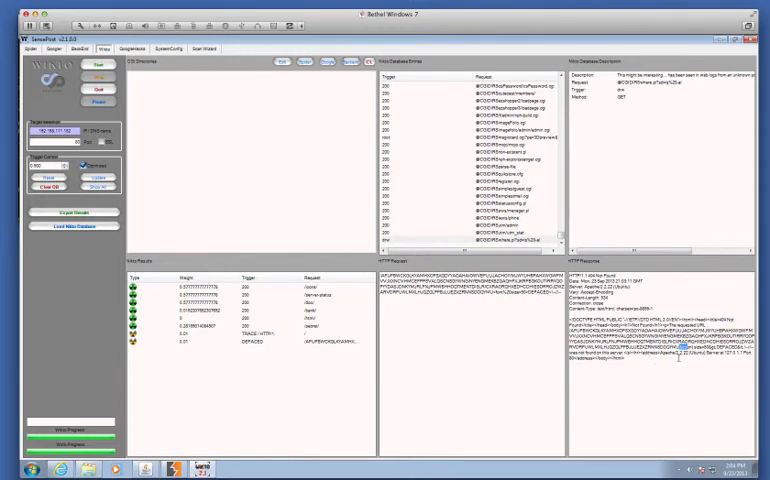
mouse_move(648, 378)
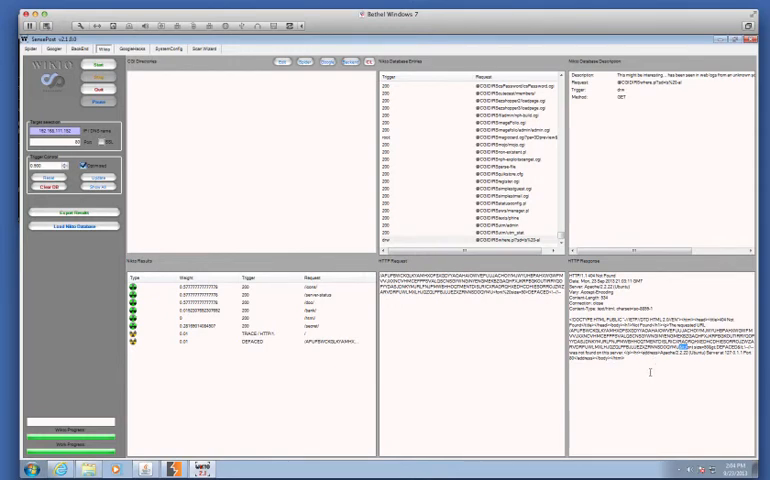